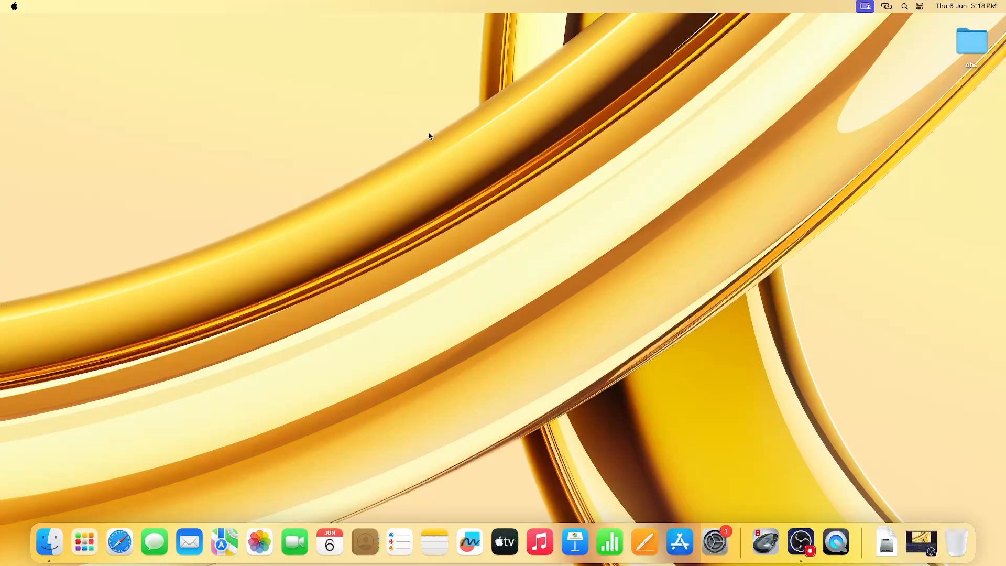
{"action": "mouse_move", "coordinate": [130, 35]}
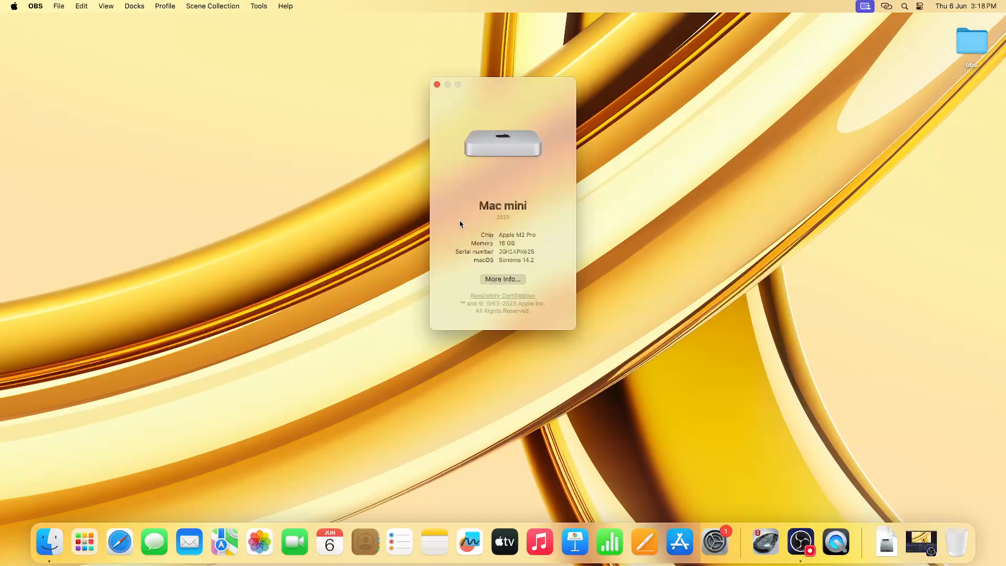
{"action": "mouse_move", "coordinate": [512, 231]}
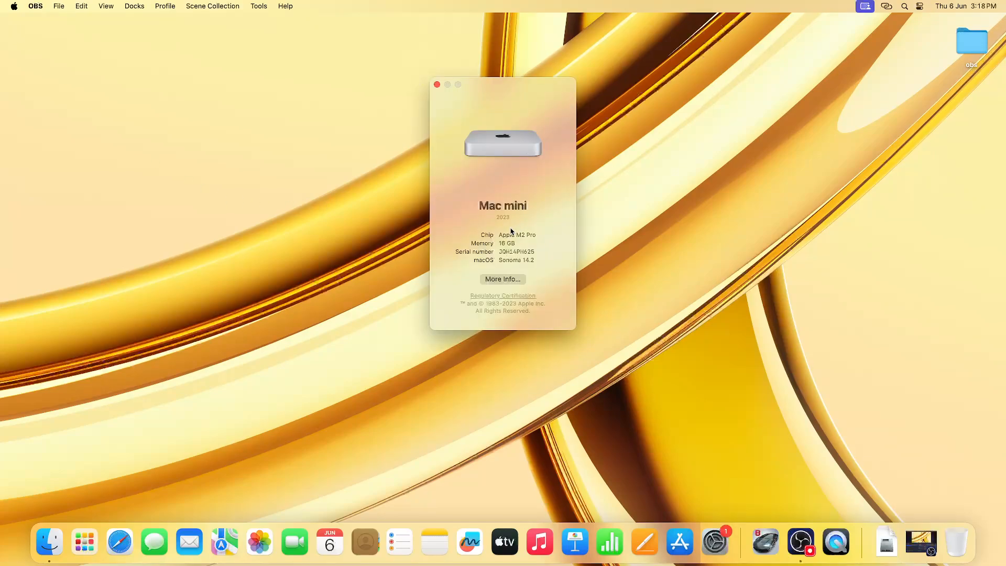
{"action": "mouse_move", "coordinate": [525, 245]}
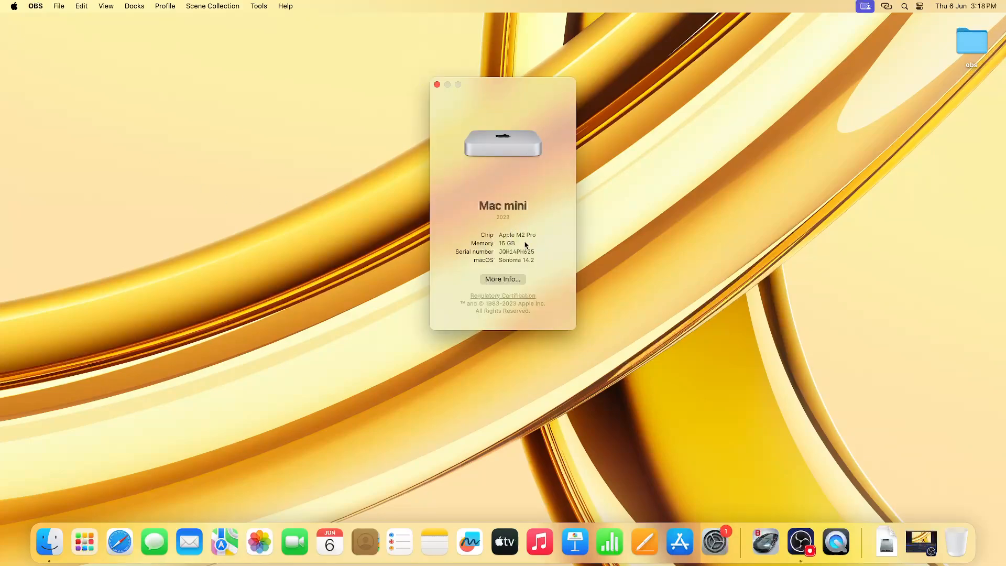
{"action": "mouse_move", "coordinate": [517, 263]}
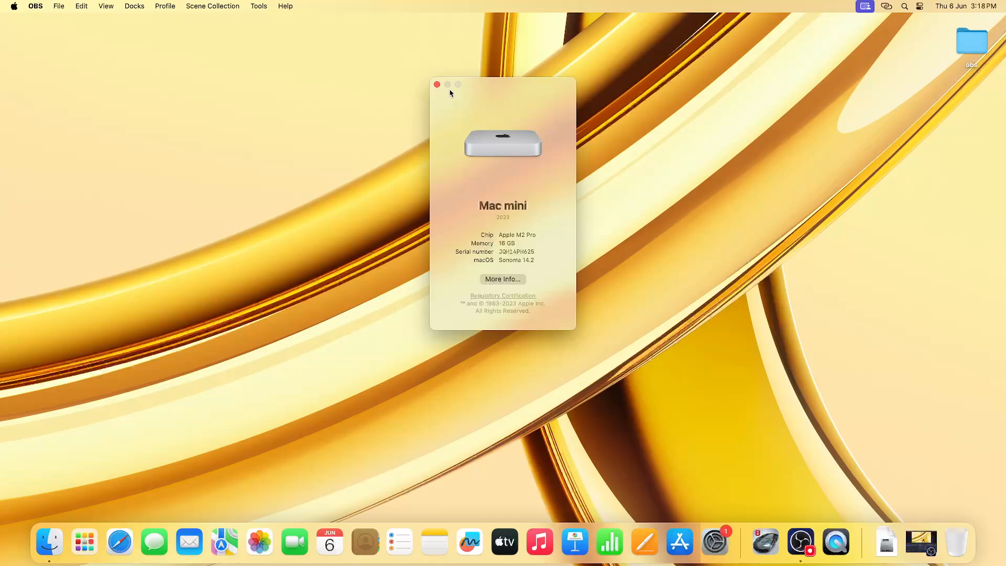
Close About This Mac and select python-3.12.3-macos11.pkg in the Finder Downloads folder.
{"action": "left_click", "coordinate": [437, 84]}
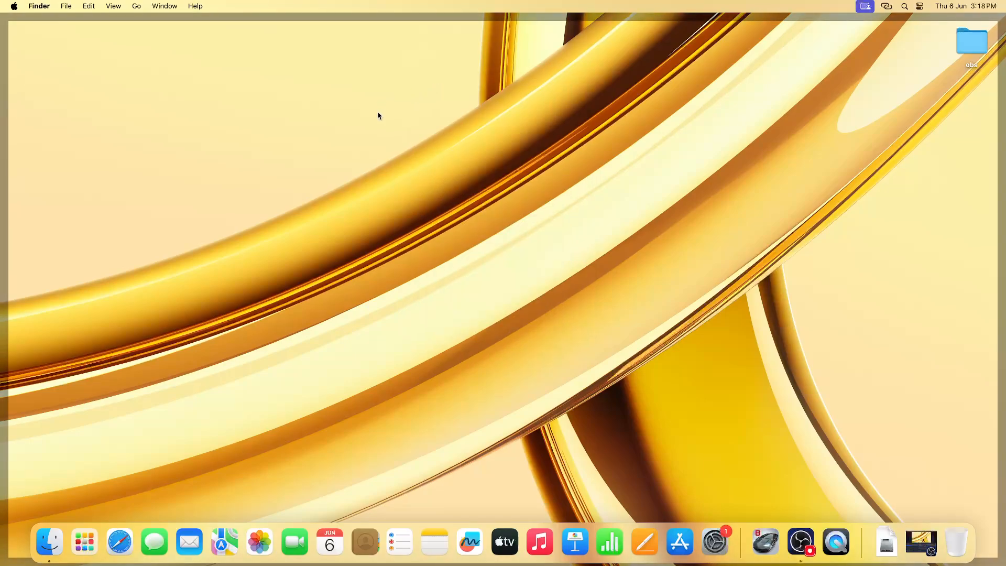
{"action": "mouse_move", "coordinate": [404, 160]}
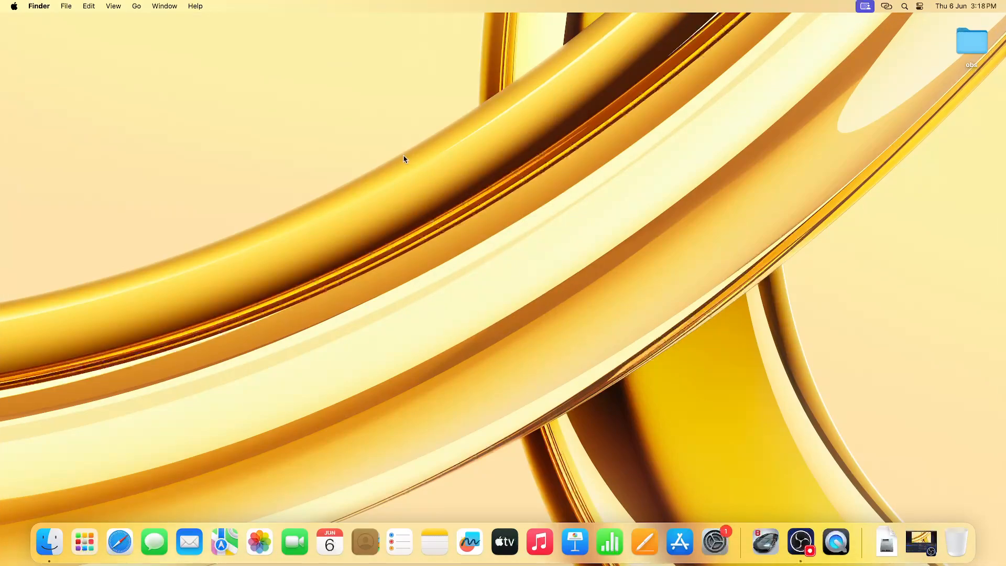
{"action": "left_click", "coordinate": [136, 6]}
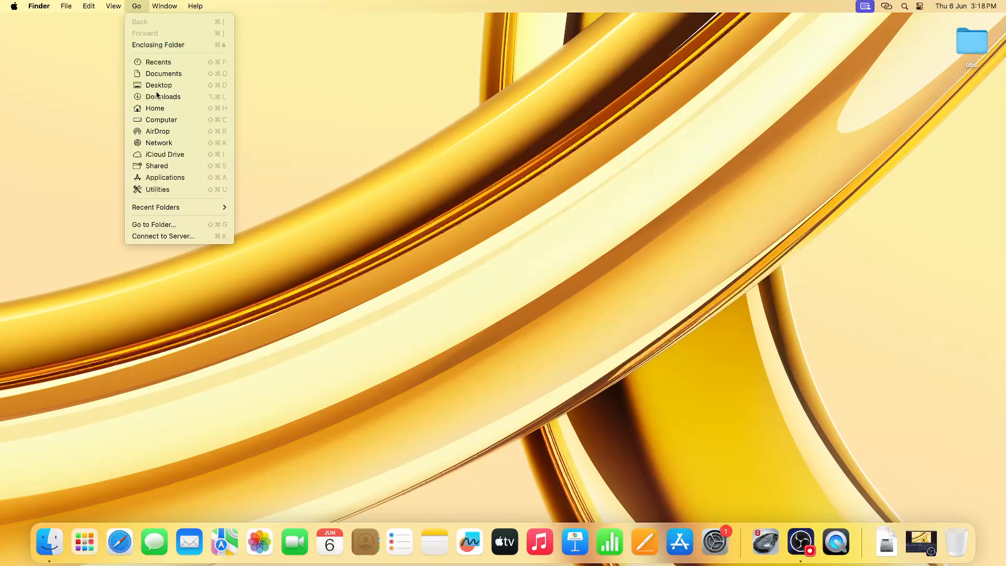
{"action": "left_click", "coordinate": [164, 97]}
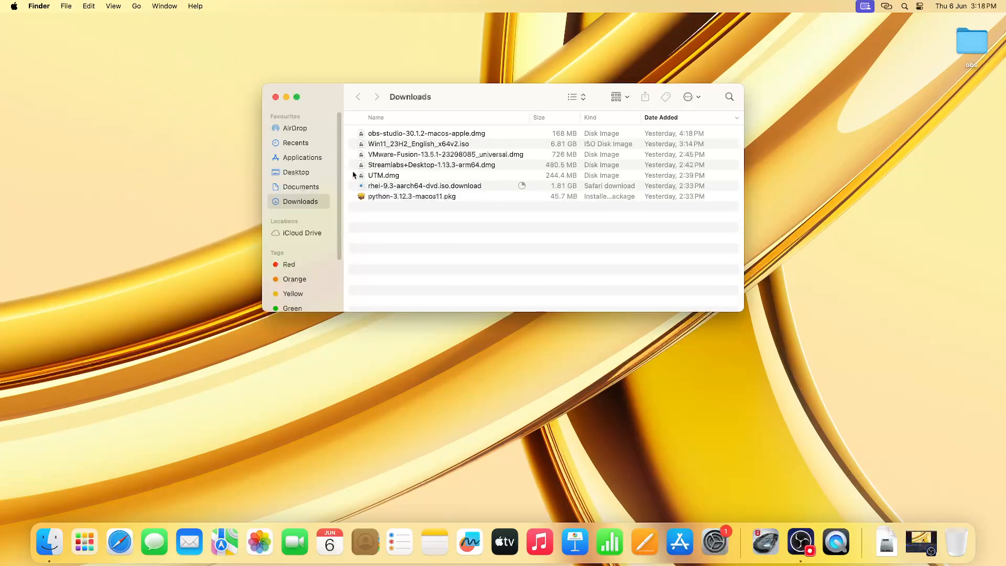
{"action": "left_click", "coordinate": [412, 196]}
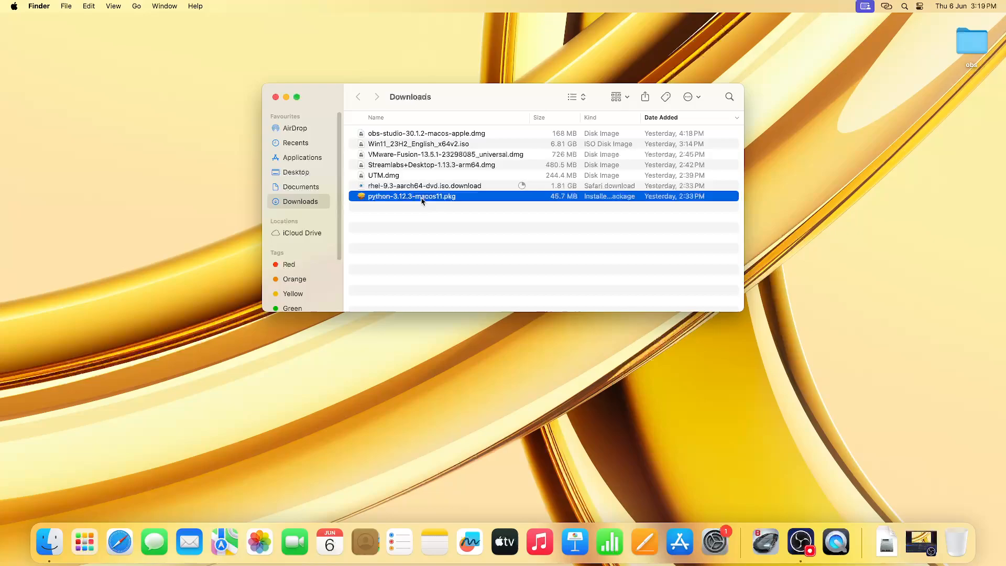
Launch the pkg and advance past introduction and read-me, agreeing to the licence.
{"action": "double_click", "coordinate": [411, 196]}
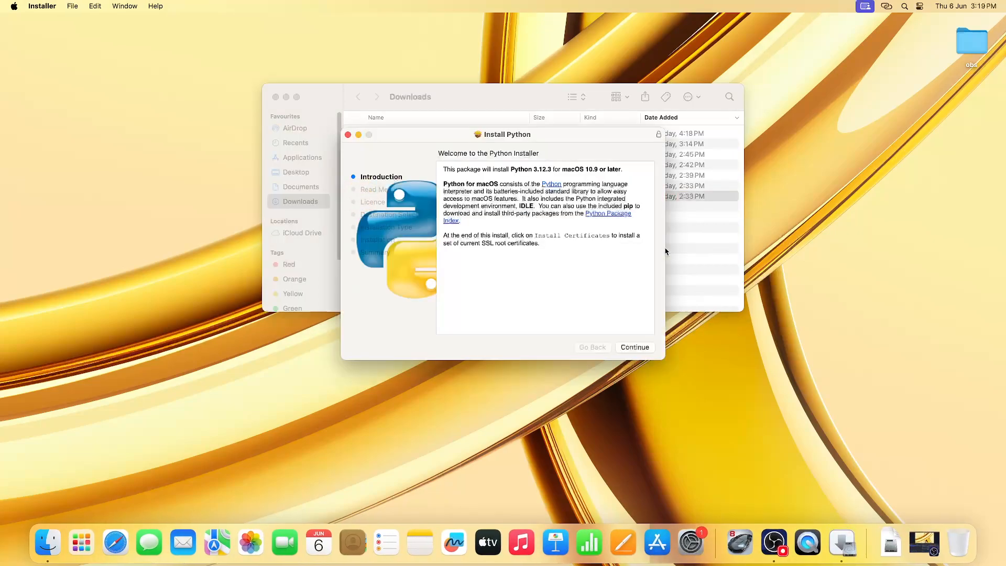
{"action": "left_click", "coordinate": [633, 347]}
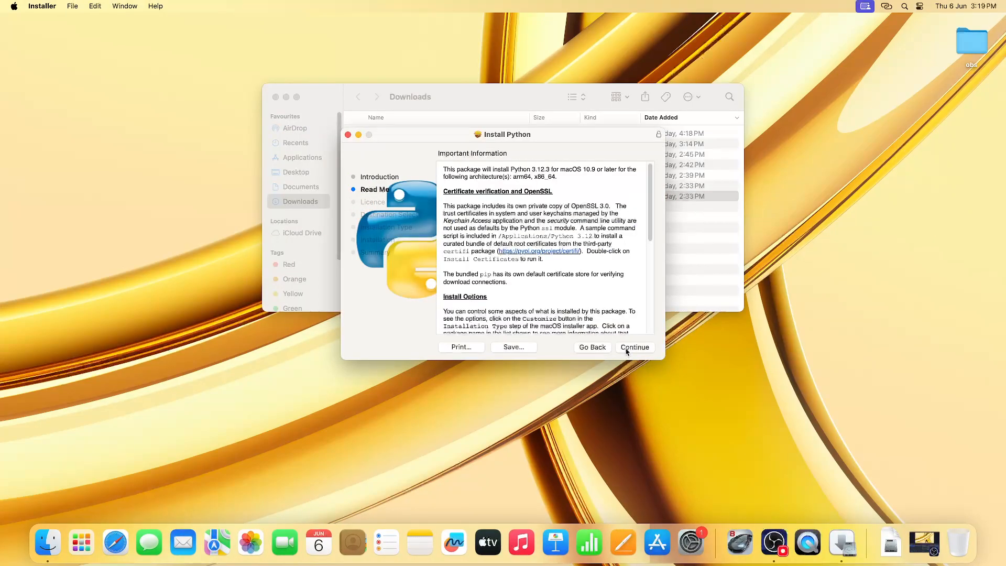
{"action": "left_click", "coordinate": [634, 347]}
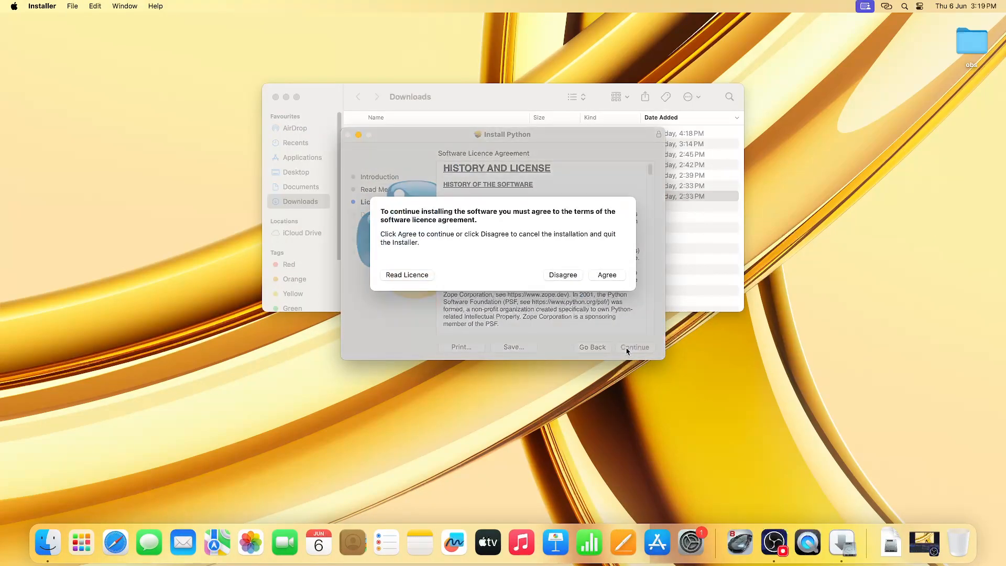
{"action": "left_click", "coordinate": [606, 275]}
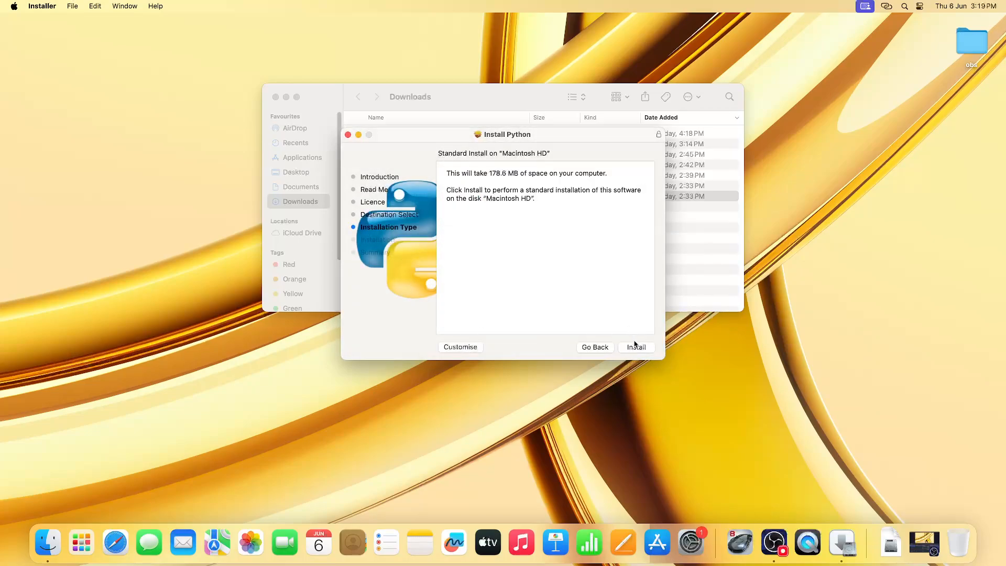
Start the standard install on Macintosh HD and authorise it with the account password.
{"action": "left_click", "coordinate": [636, 347]}
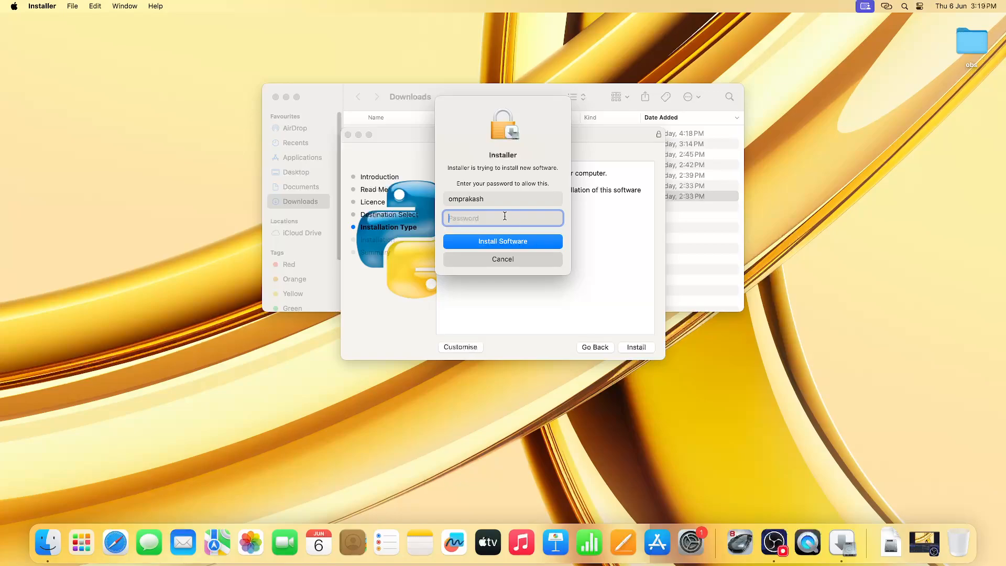
{"action": "type", "text": "password"}
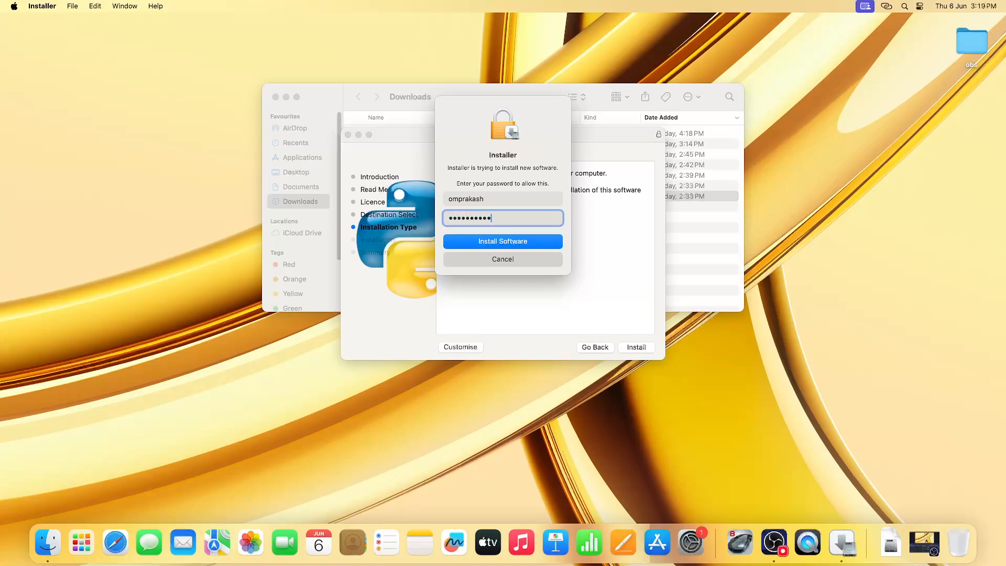
{"action": "left_click", "coordinate": [502, 241]}
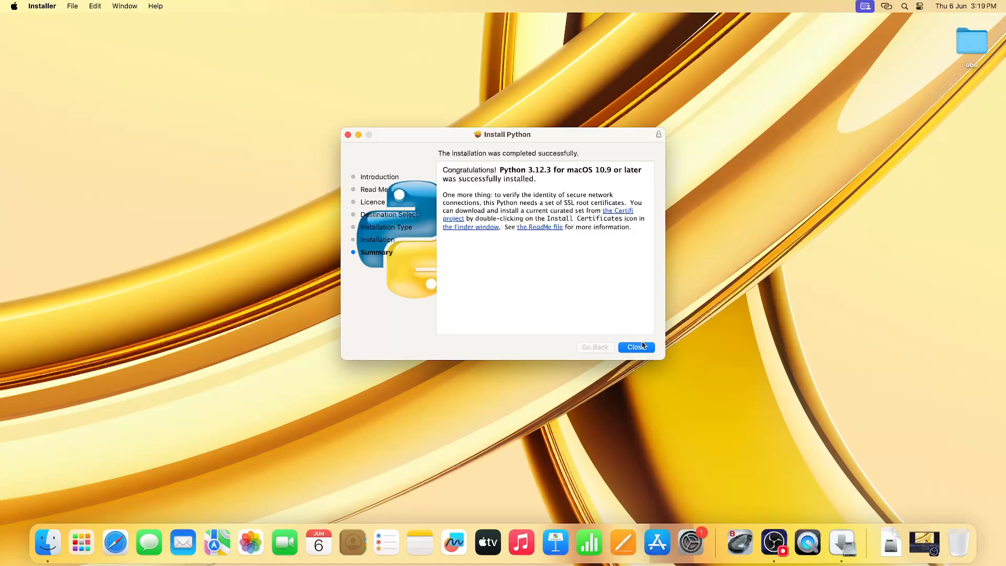
Close the installer after the Python 3.12.3 success summary appears.
{"action": "left_click", "coordinate": [635, 347]}
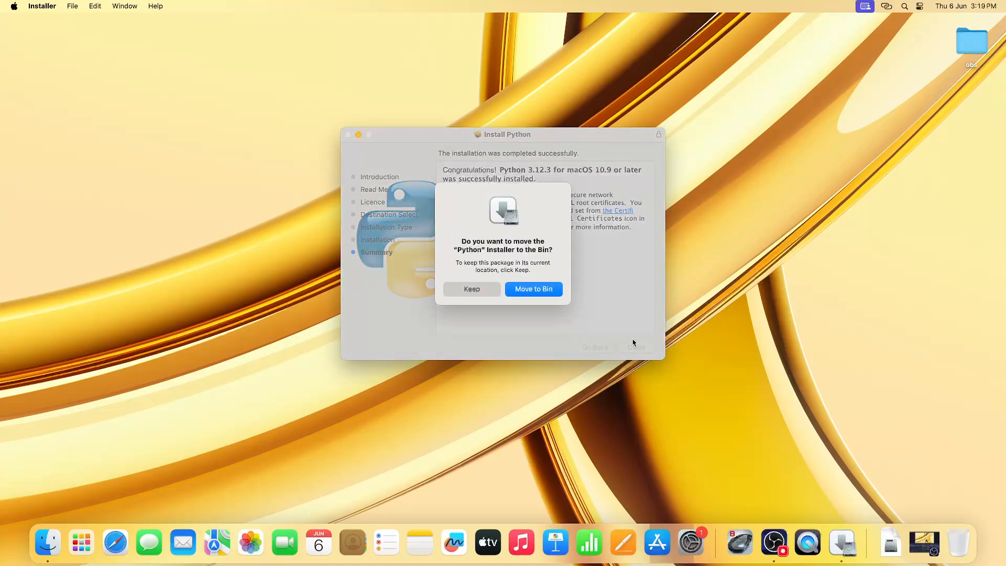